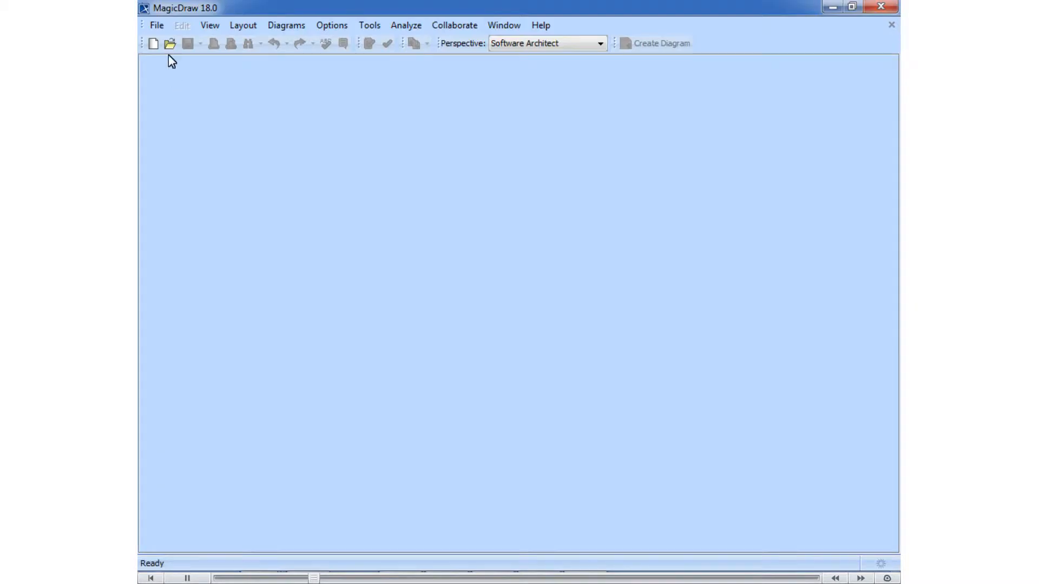
# Step: Open MagicLibrary requirements.mdzip and show the MagicLibrary Requirements Diagram under User requirements
pyautogui.click(170, 43)
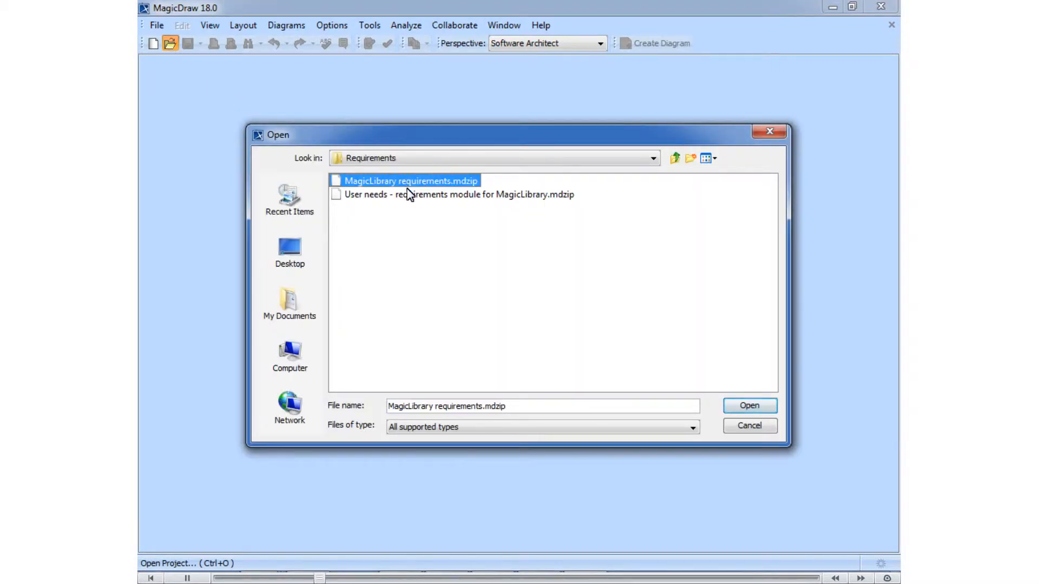
pyautogui.click(747, 406)
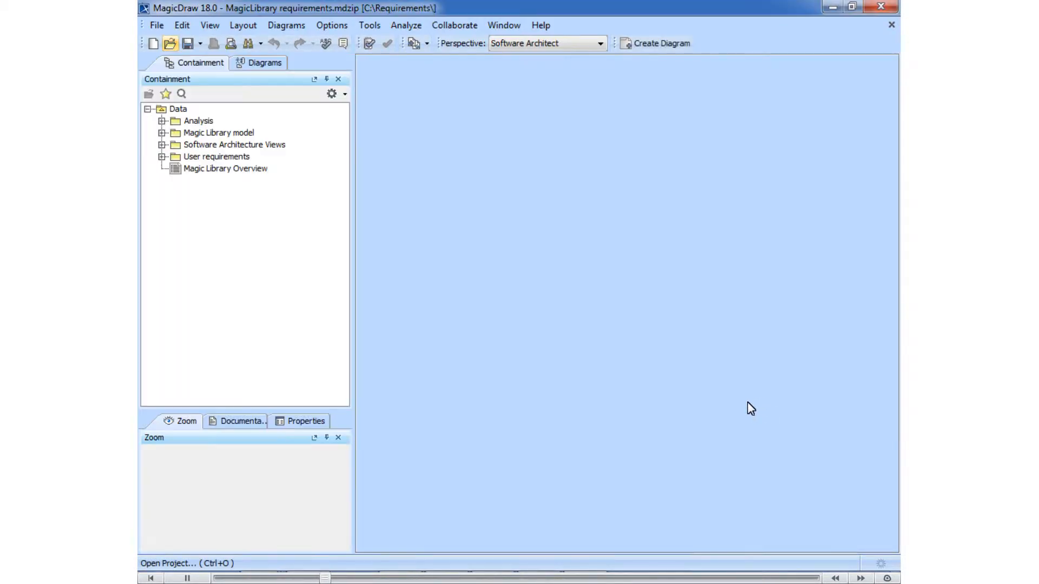
pyautogui.click(164, 157)
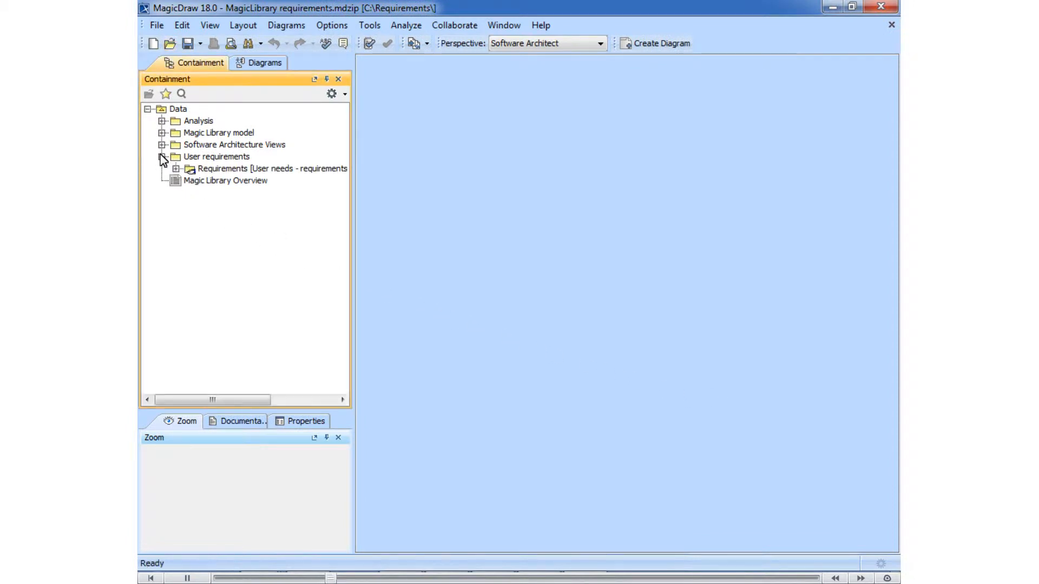
pyautogui.doubleClick(276, 204)
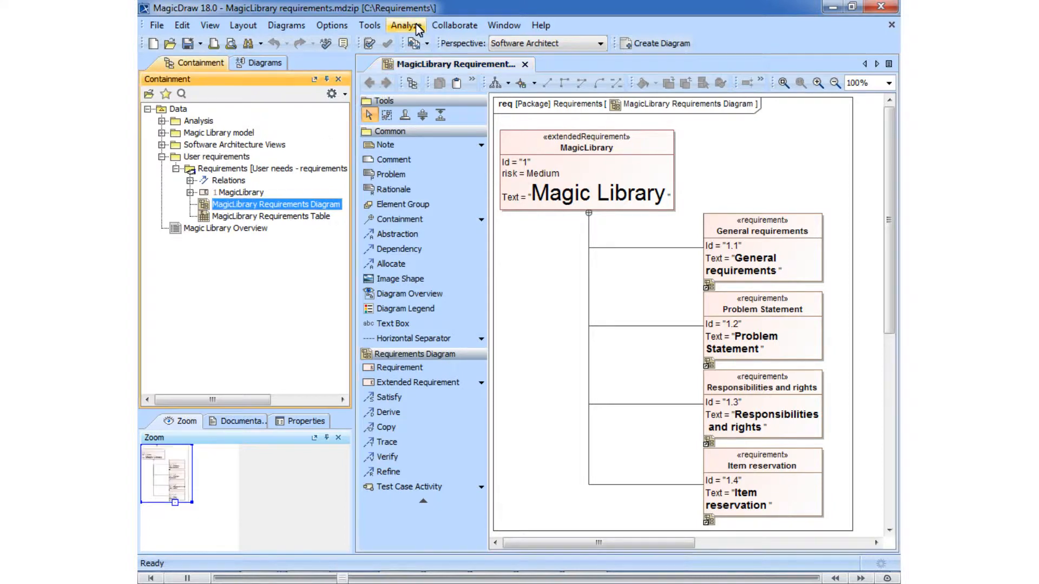
# Step: Choose the Coverage validation suite for validating the whole project
pyautogui.click(406, 25)
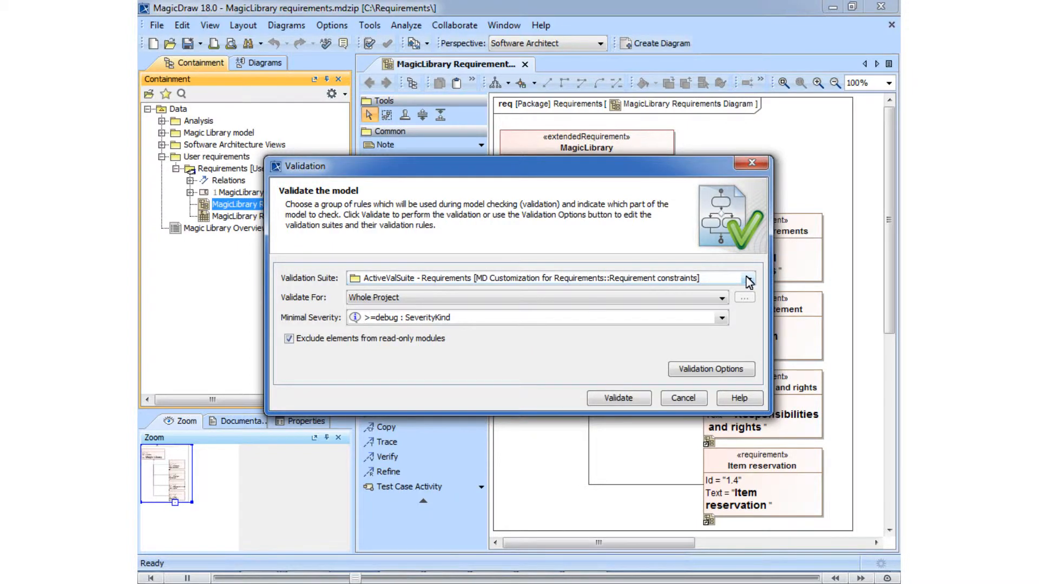
pyautogui.click(749, 278)
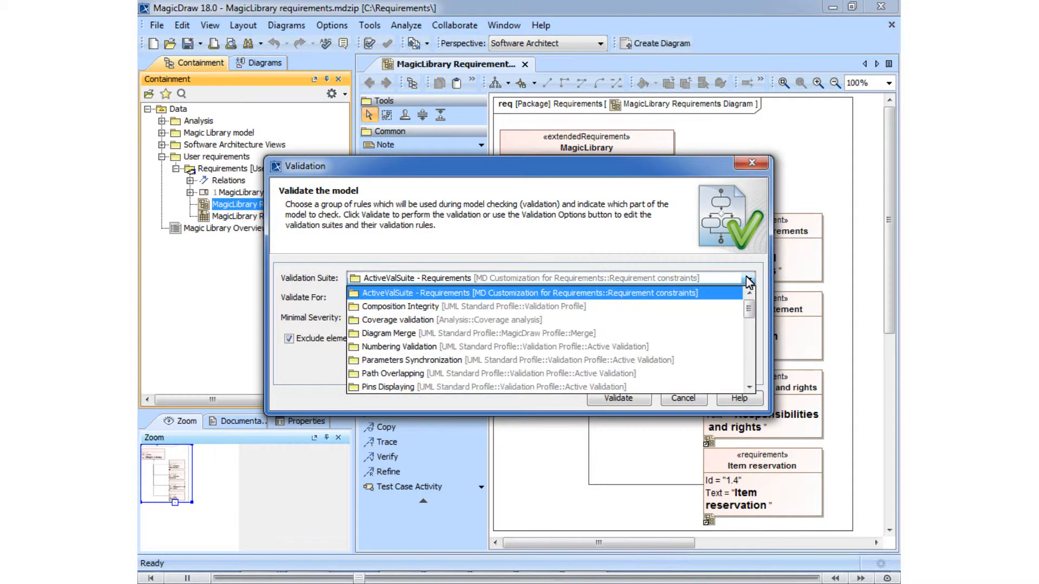
pyautogui.click(616, 398)
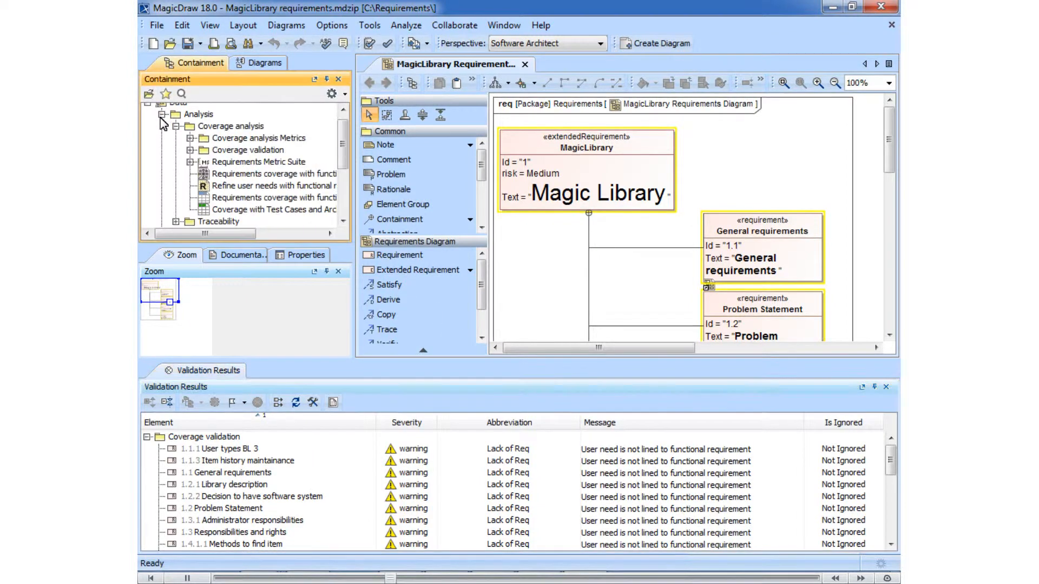
# Step: Show the Requirements coverage relation map and inspect the General requirements coverage warning
pyautogui.doubleClick(271, 173)
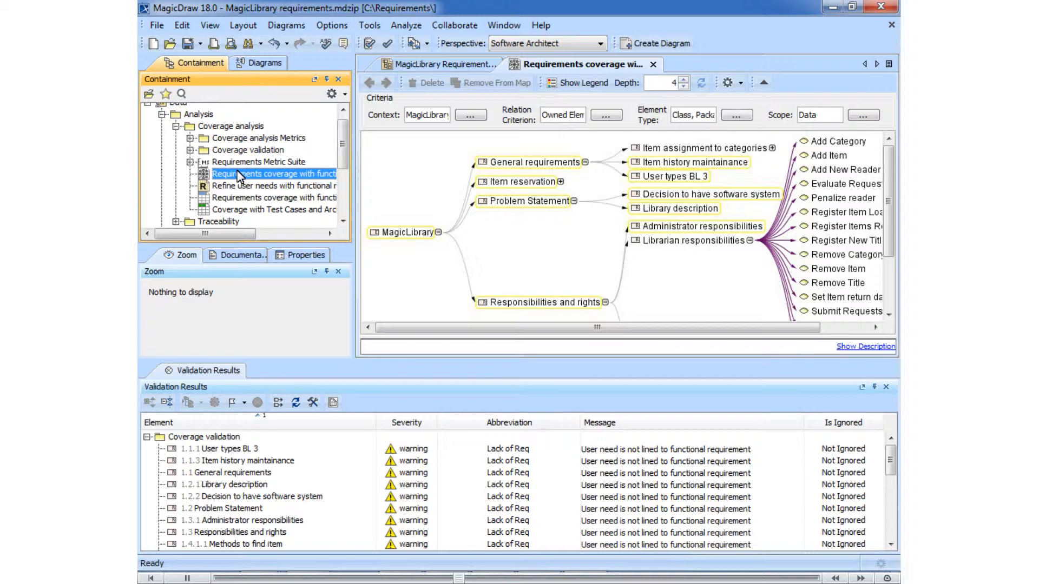
pyautogui.moveTo(265, 214)
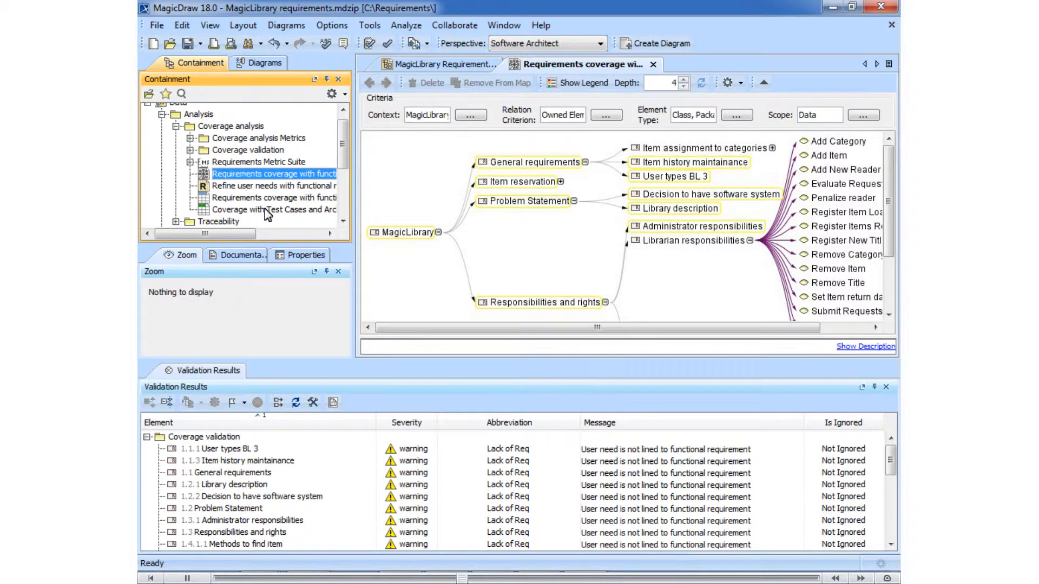
pyautogui.moveTo(795, 465)
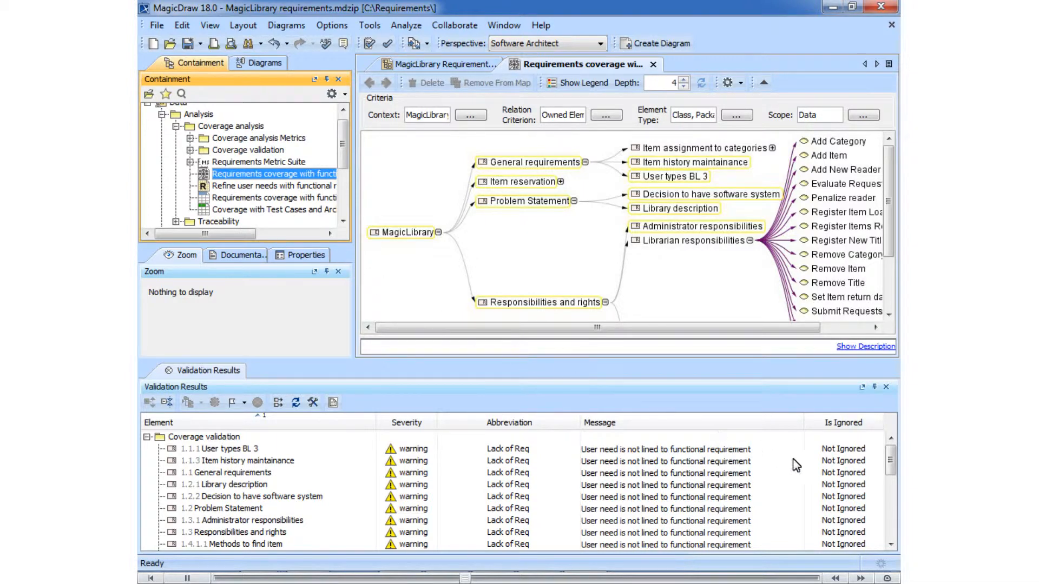
pyautogui.click(227, 473)
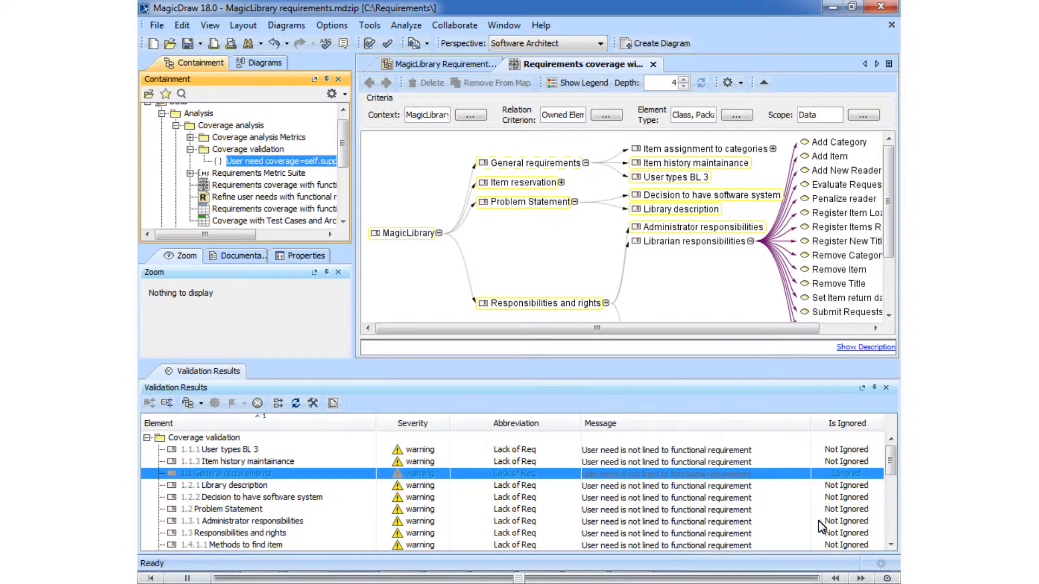
# Step: Show the User need coverage constraint's specification with its OCL 2.0 body
pyautogui.doubleClick(282, 162)
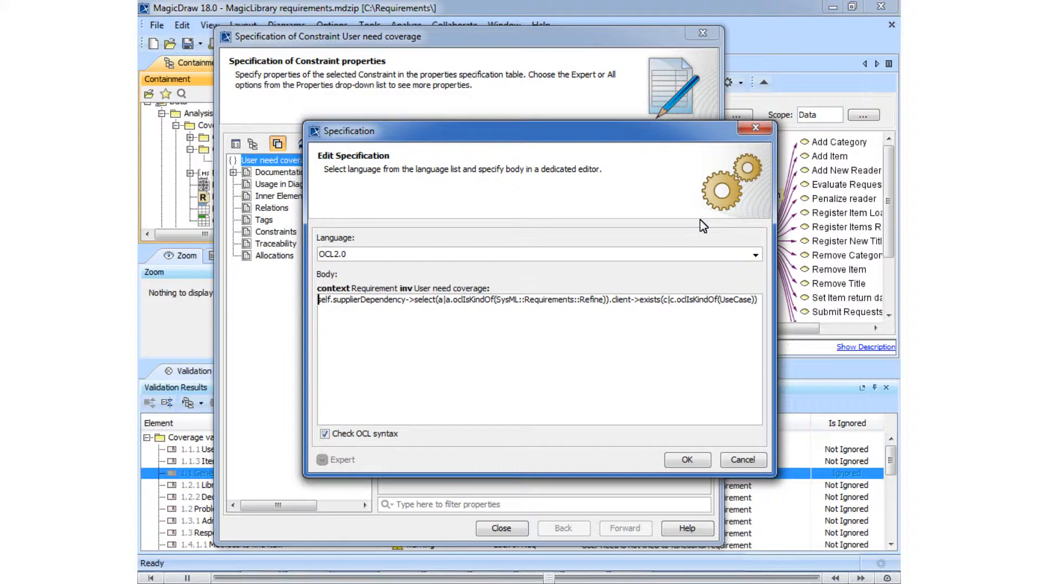
pyautogui.moveTo(691, 408)
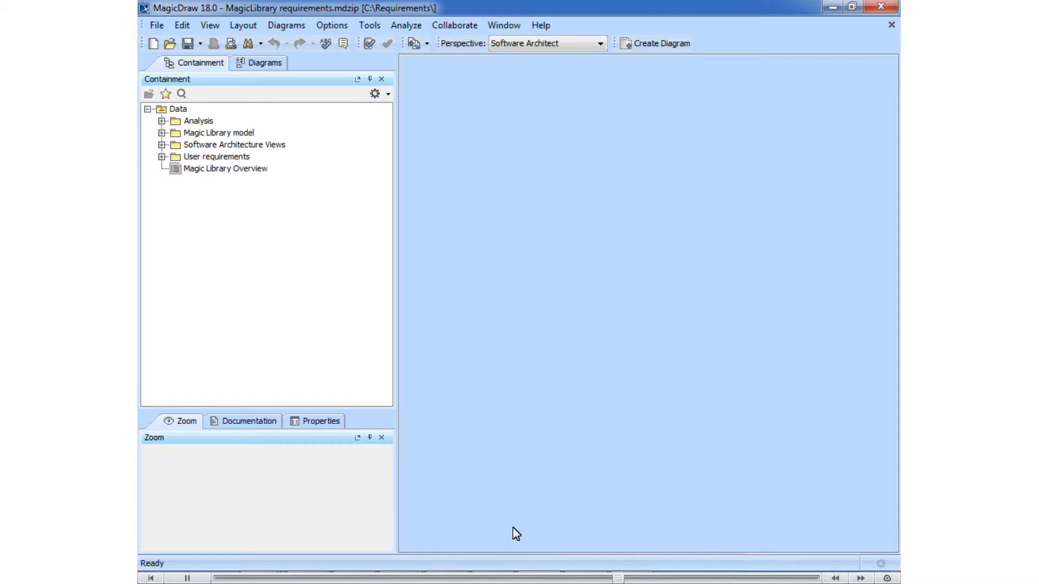
pyautogui.moveTo(265, 288)
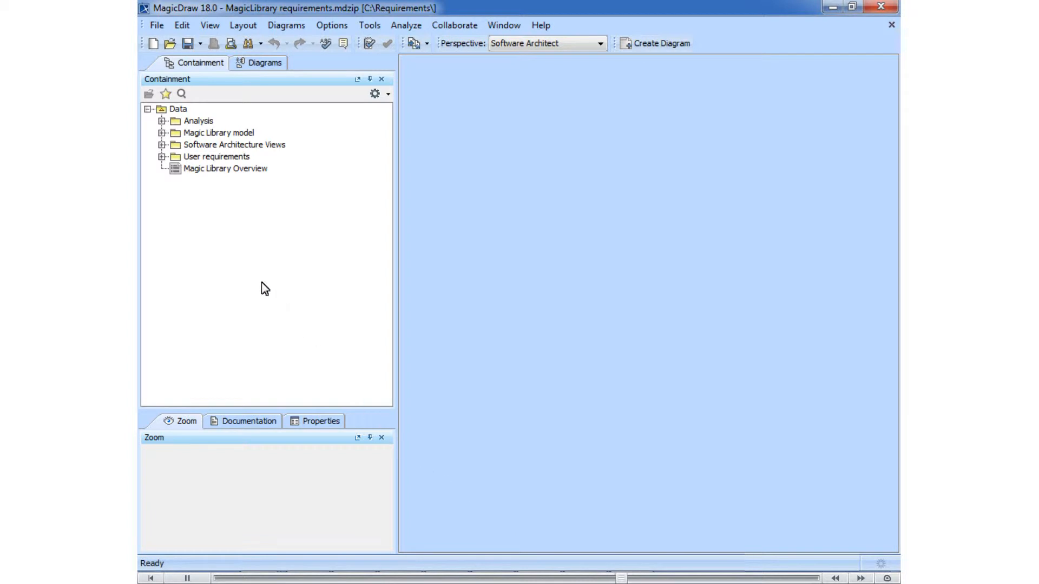
# Step: Calculate a new metrics row: 64.86% design coverage, 29.73% test coverage
pyautogui.click(162, 120)
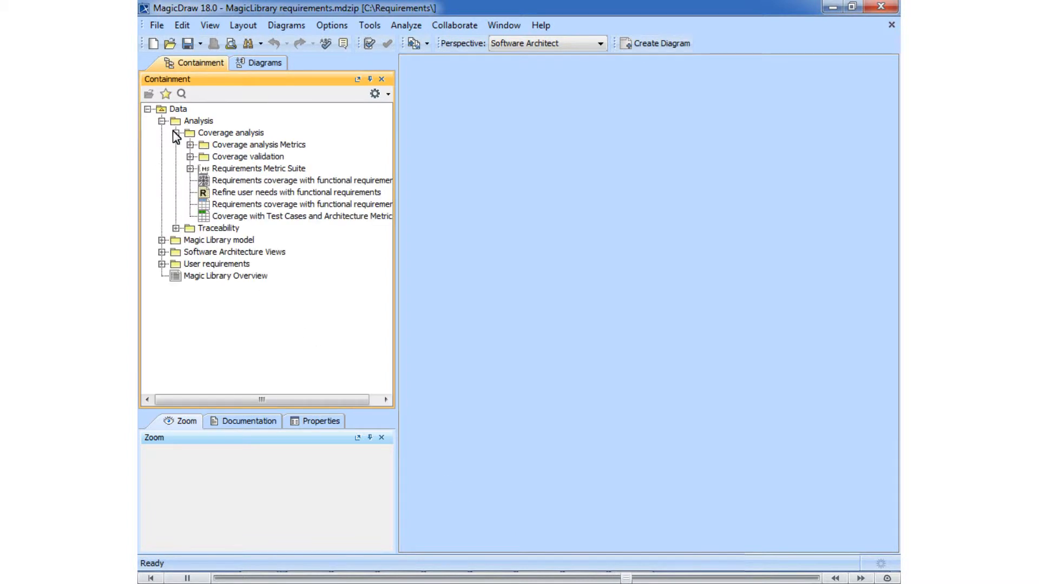
pyautogui.doubleClick(302, 216)
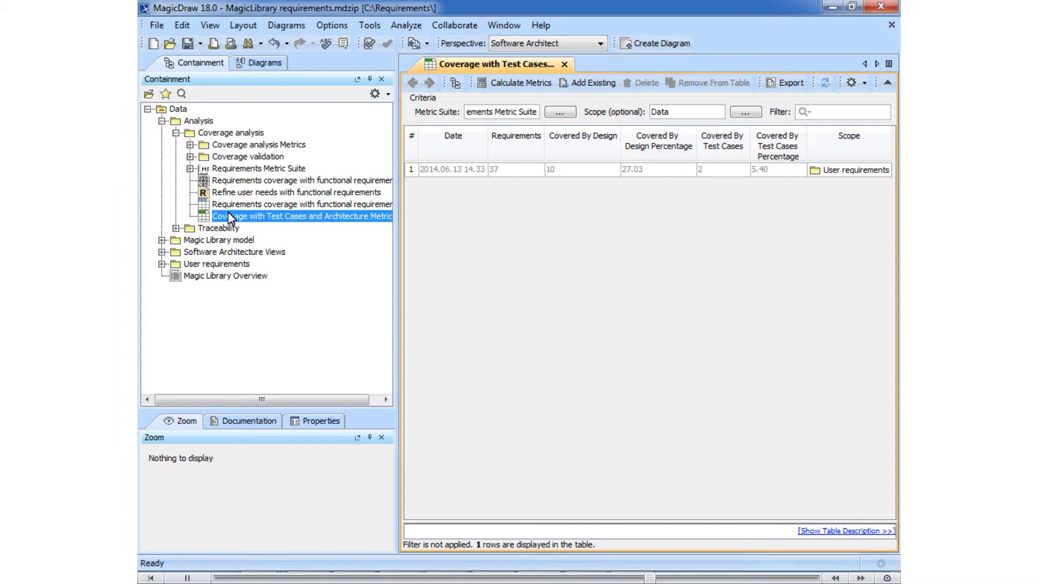
pyautogui.click(510, 169)
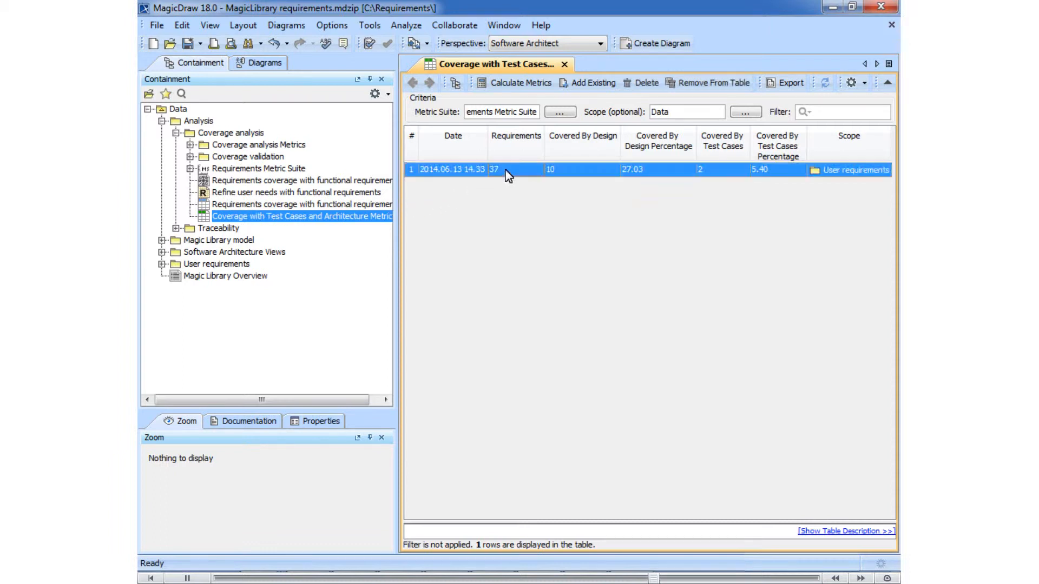
pyautogui.click(521, 83)
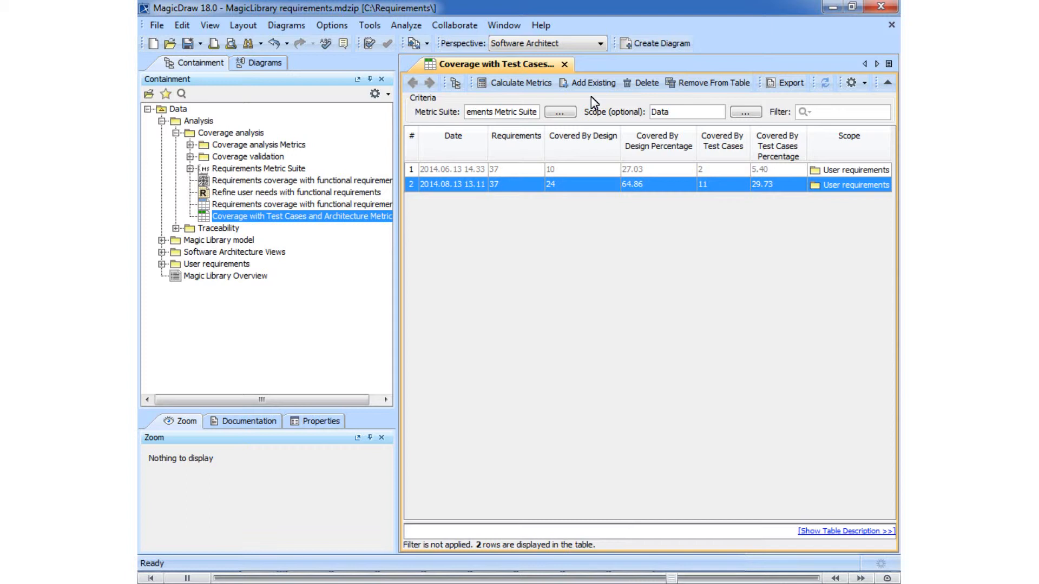
pyautogui.moveTo(427, 175)
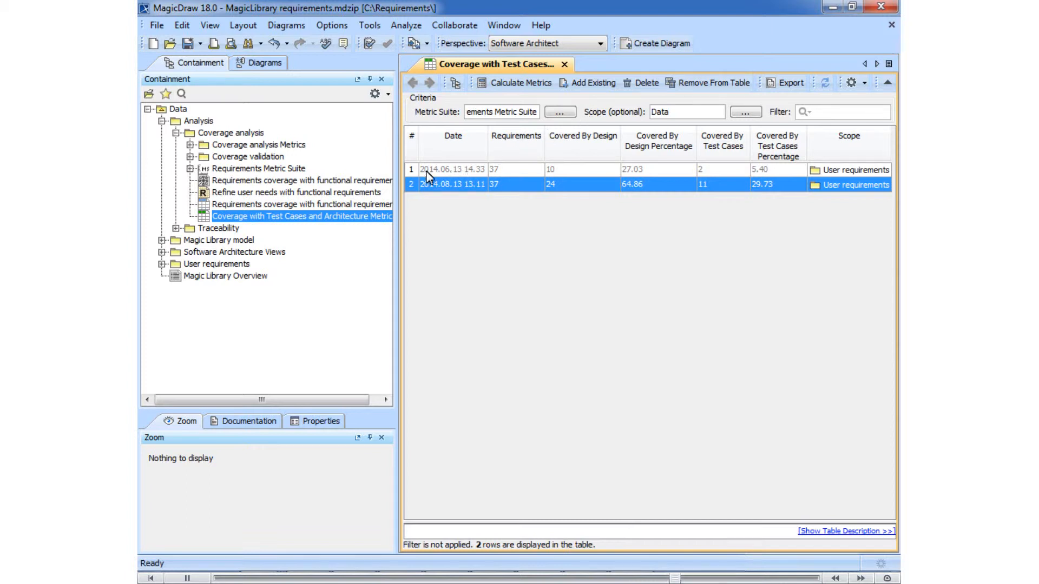
# Step: Create a Satisfy relation from the Notification component to the 1.4.2 Notification requirement
pyautogui.click(172, 229)
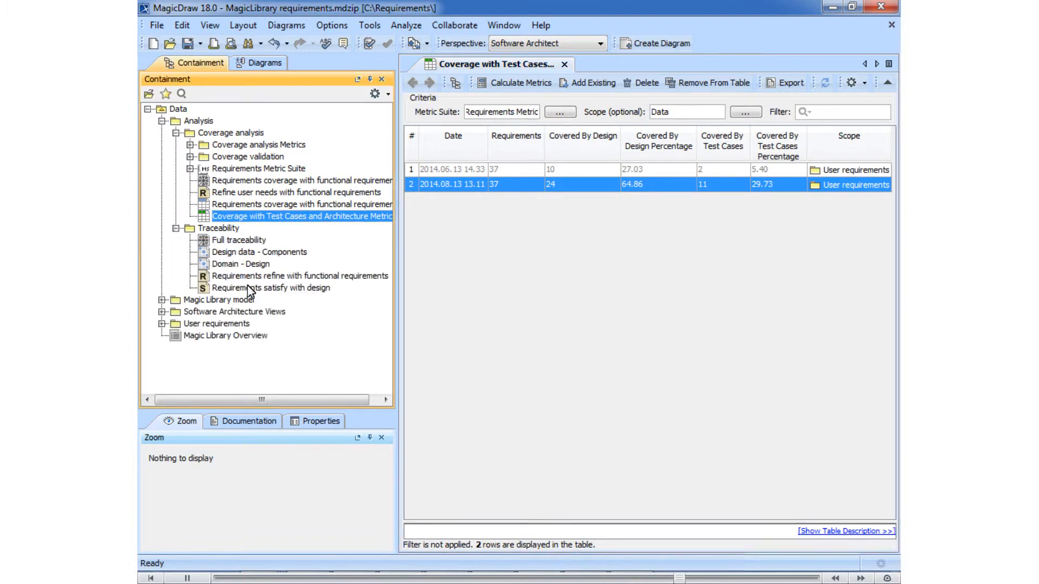
pyautogui.doubleClick(271, 287)
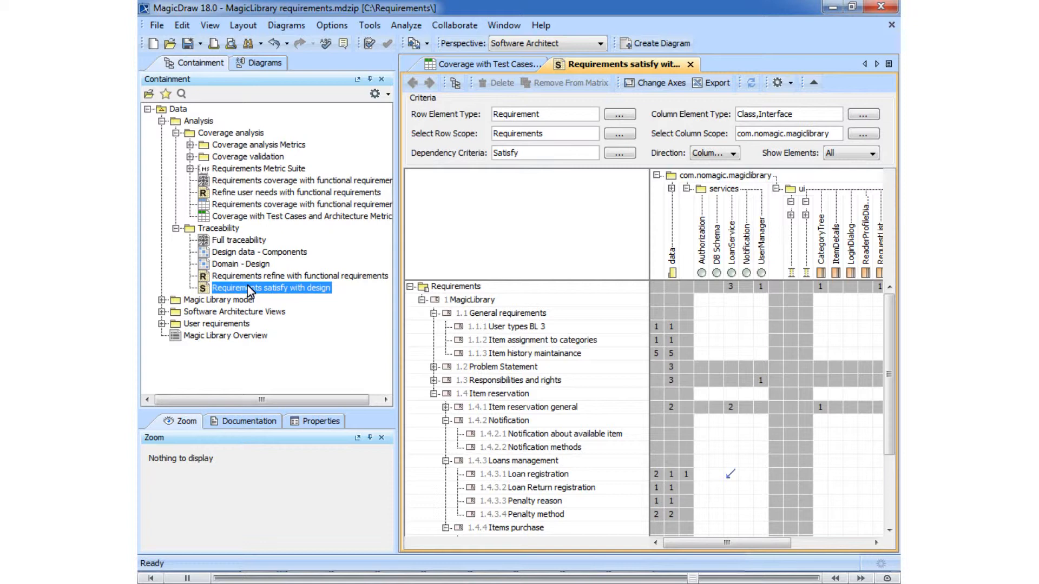
pyautogui.moveTo(261, 309)
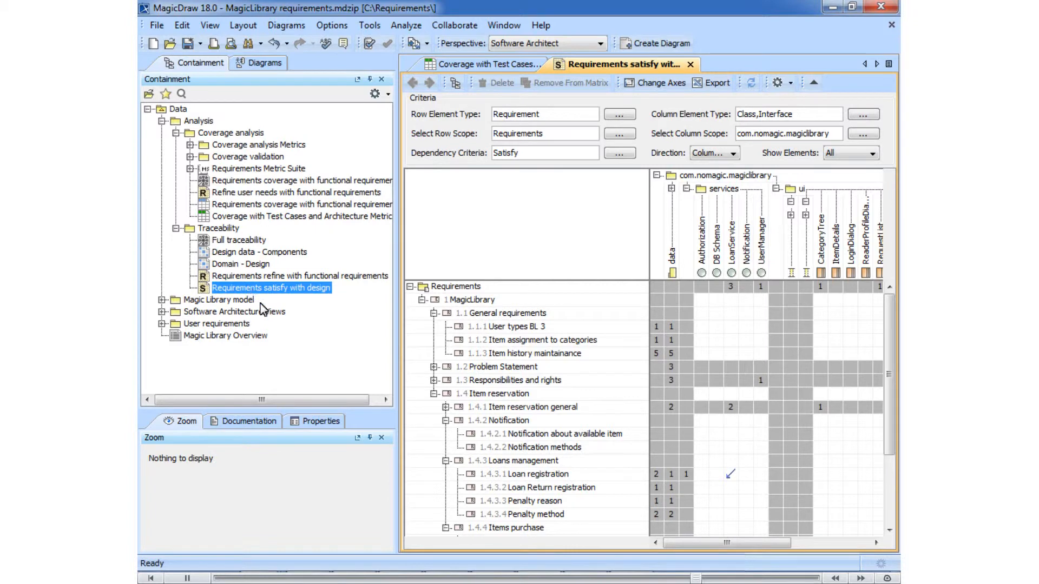
pyautogui.click(748, 420)
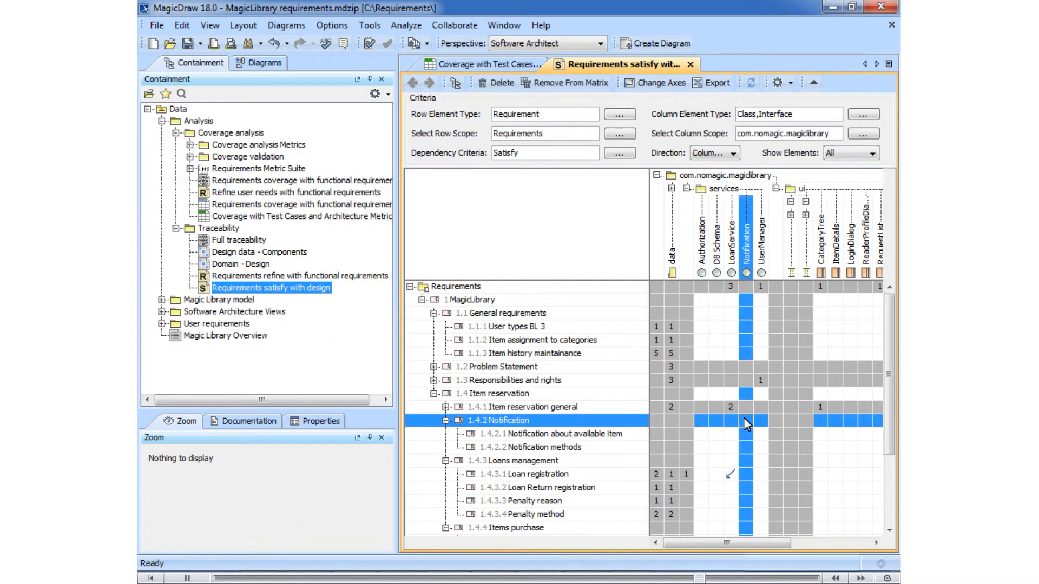
pyautogui.click(746, 421)
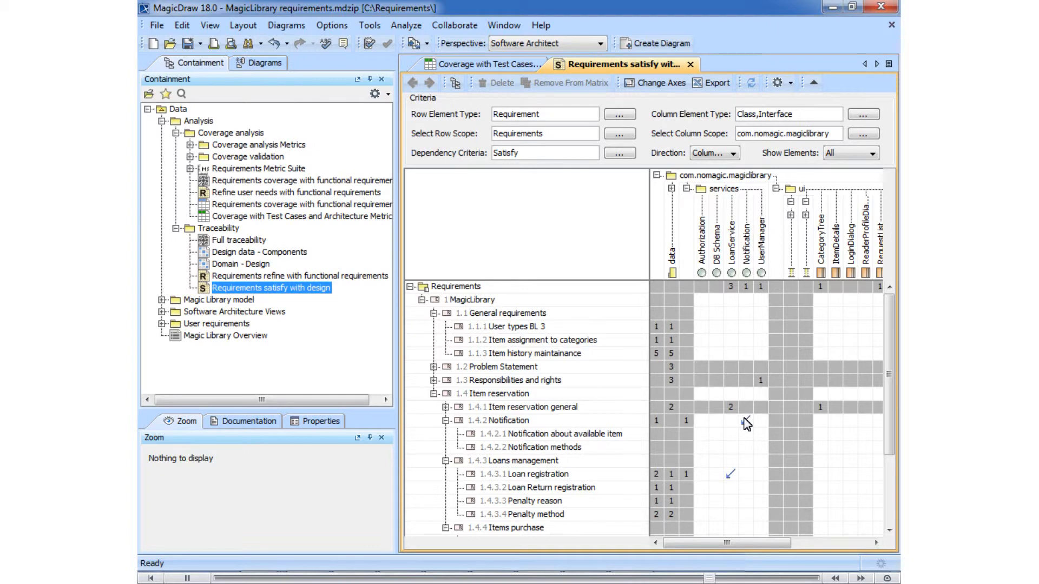
pyautogui.moveTo(728, 418)
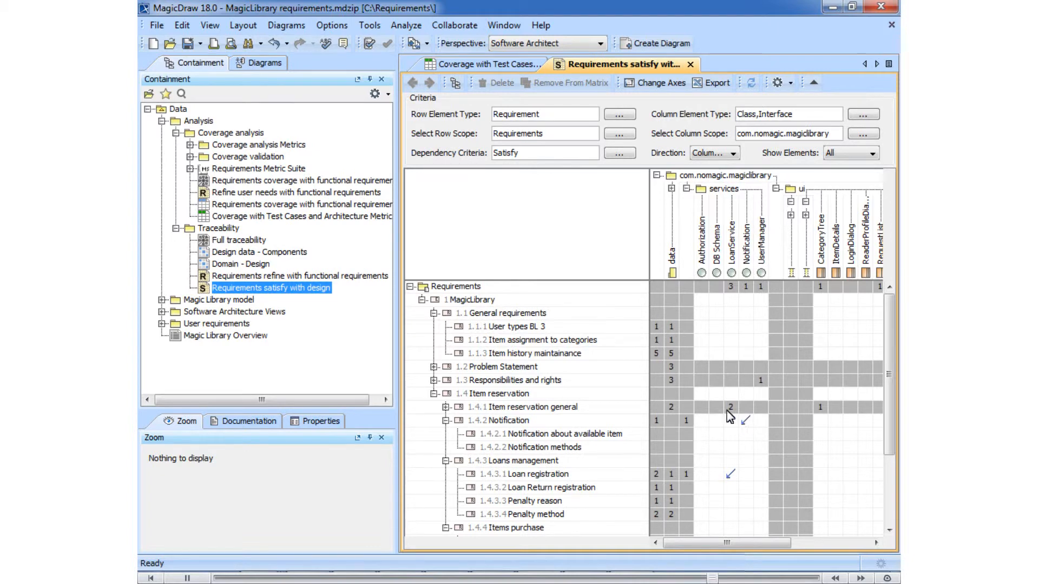
# Step: Calculate a new metric row showing 27 requirements covered by design, 72.97%
pyautogui.click(487, 64)
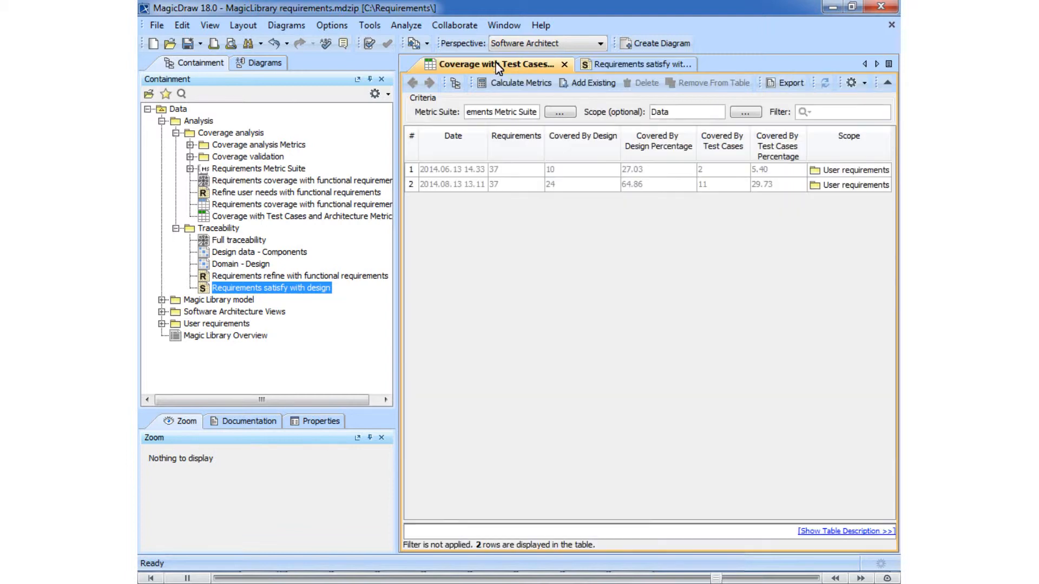
pyautogui.click(520, 82)
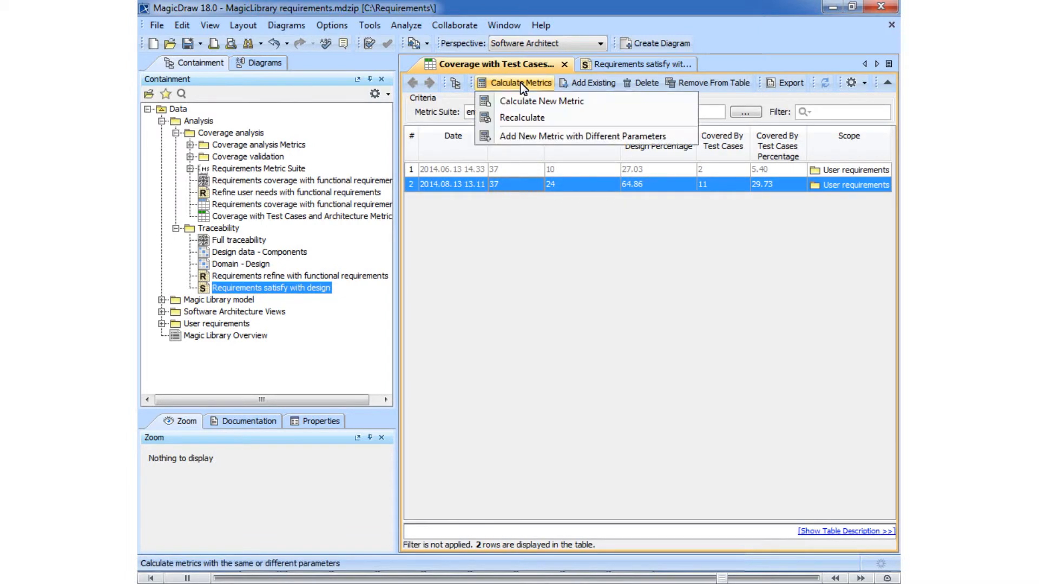
pyautogui.click(521, 117)
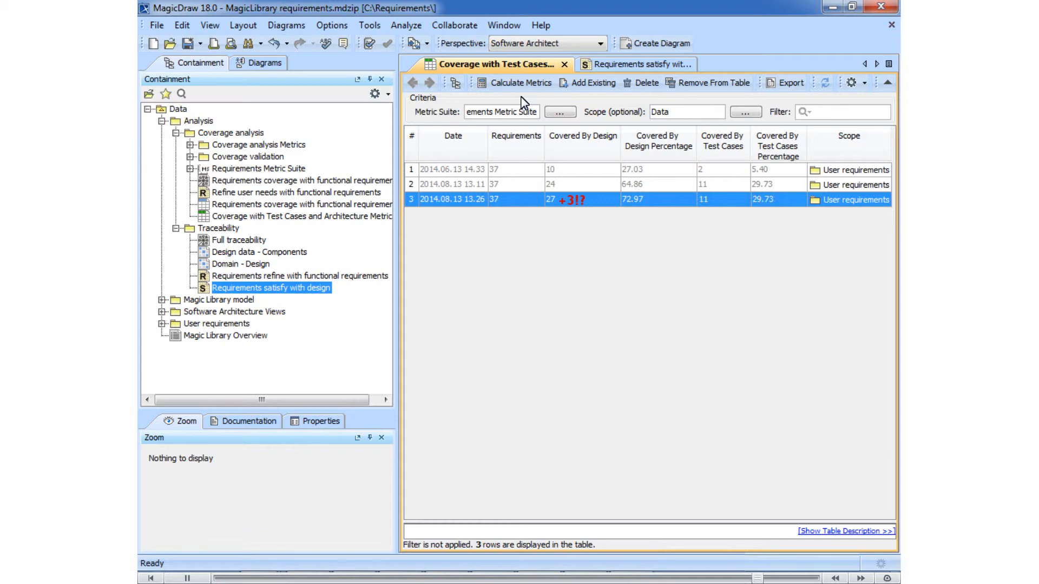
# Step: Show the satisfy matrix with Notification's sub-requirements 1.4.2.1 and 1.4.2.2
pyautogui.click(636, 64)
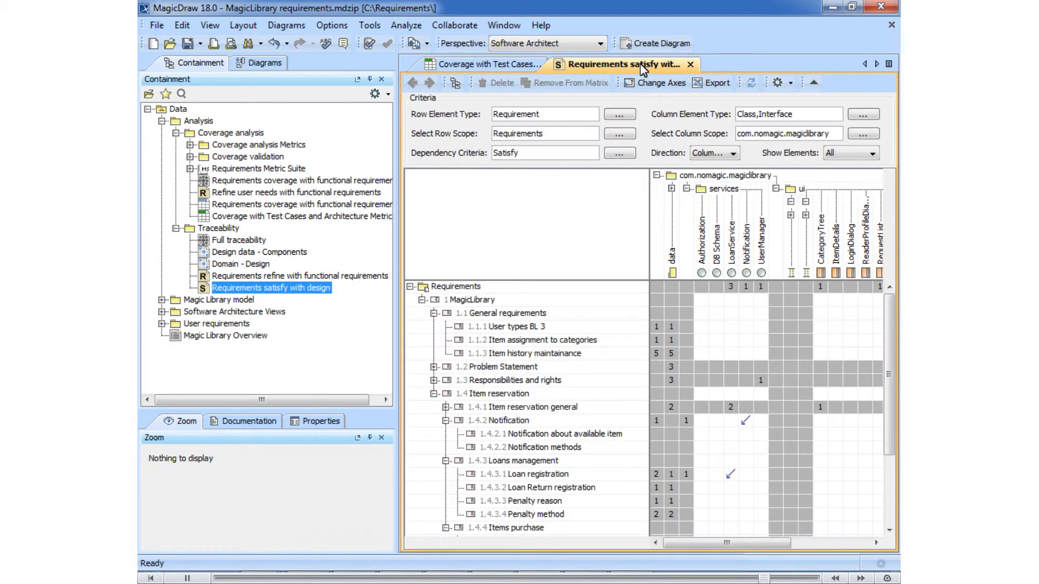
pyautogui.click(543, 434)
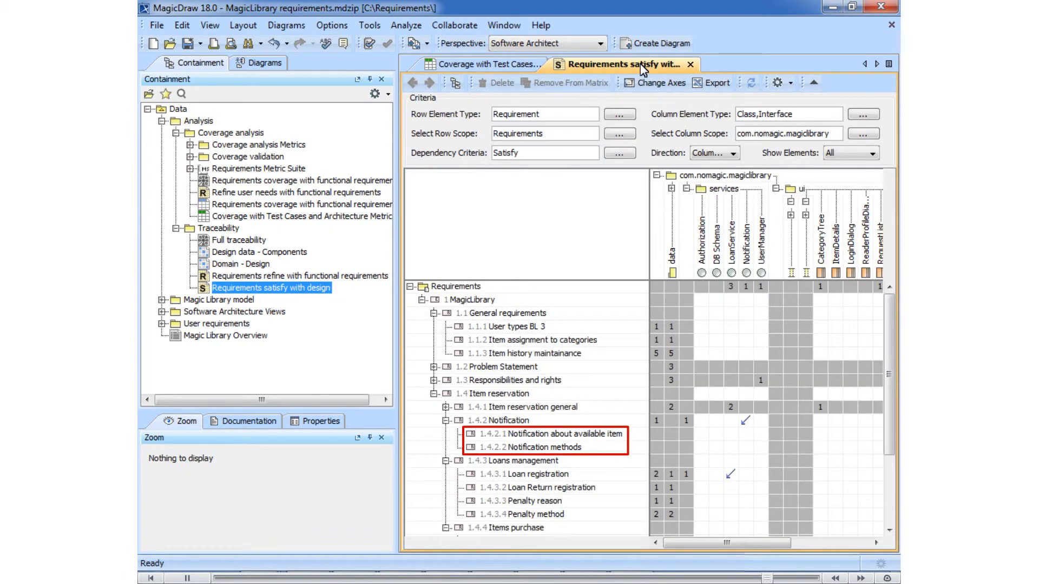